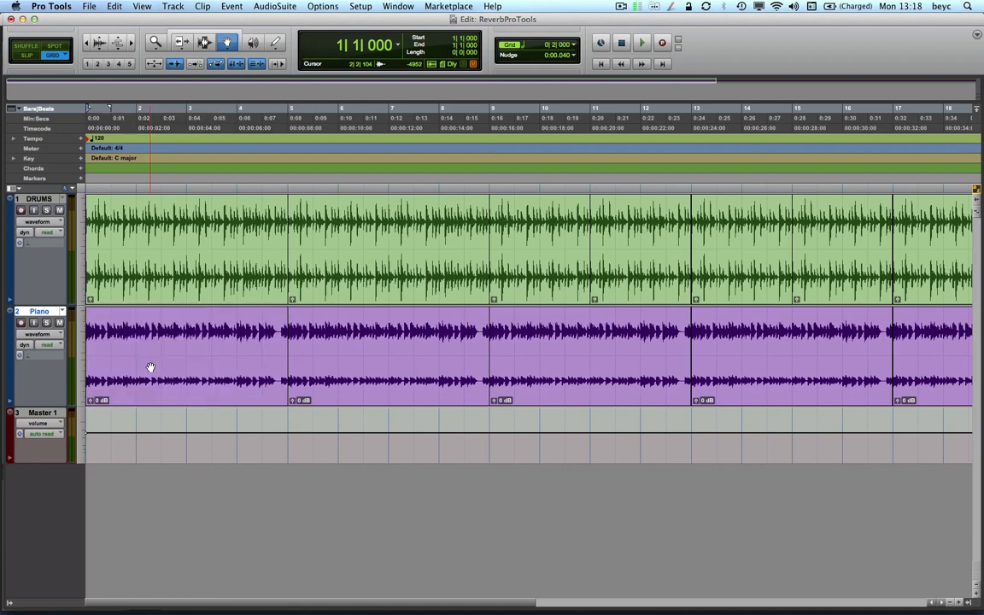
Audition the Drums and Piano tracks, then switch to the Mix window.
click(642, 43)
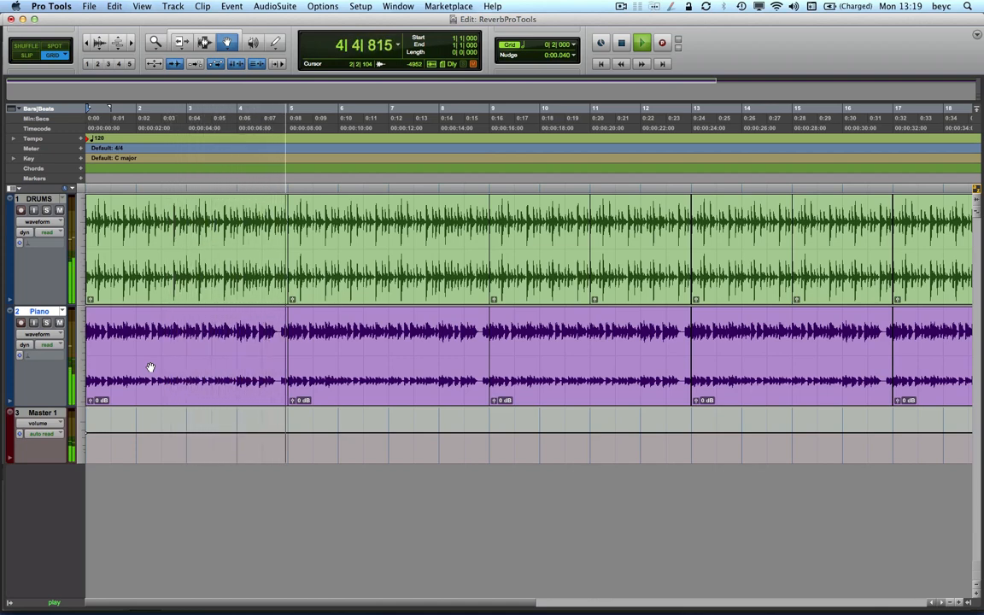
click(621, 43)
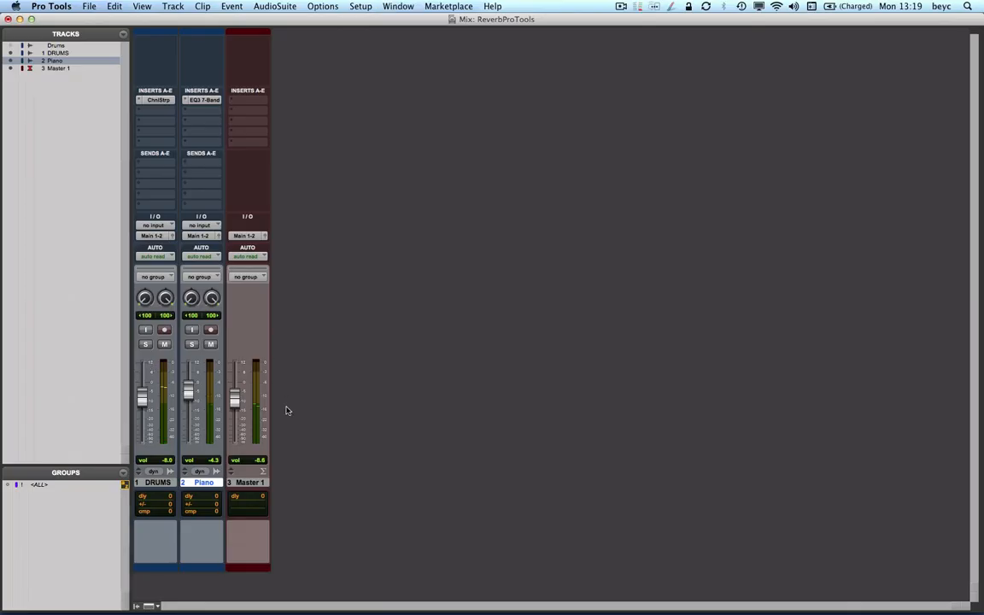
Add a Piano Send A feeding a new stereo Aux Input track named Reverb.
double_click(203, 483)
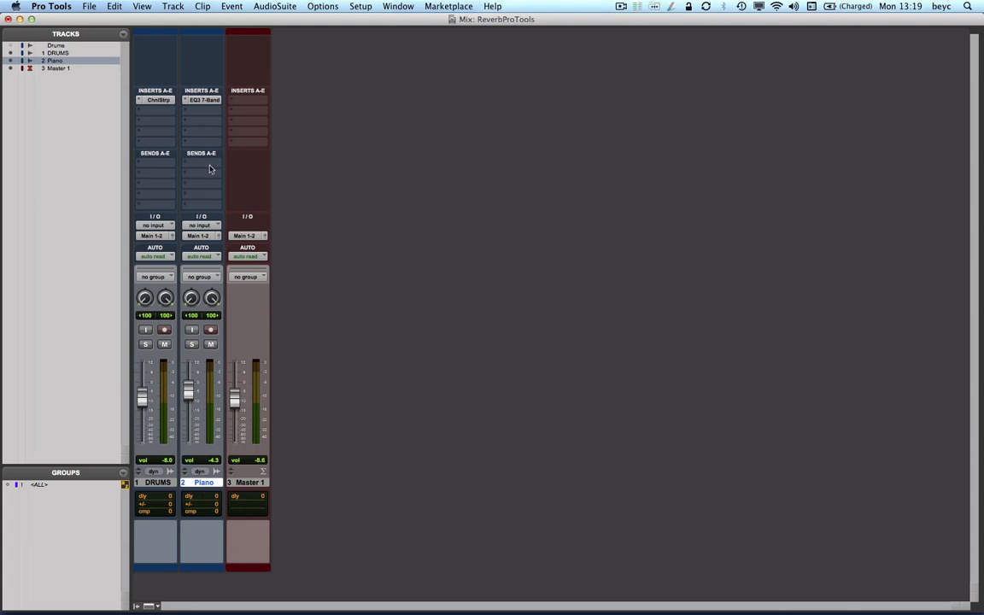
click(200, 167)
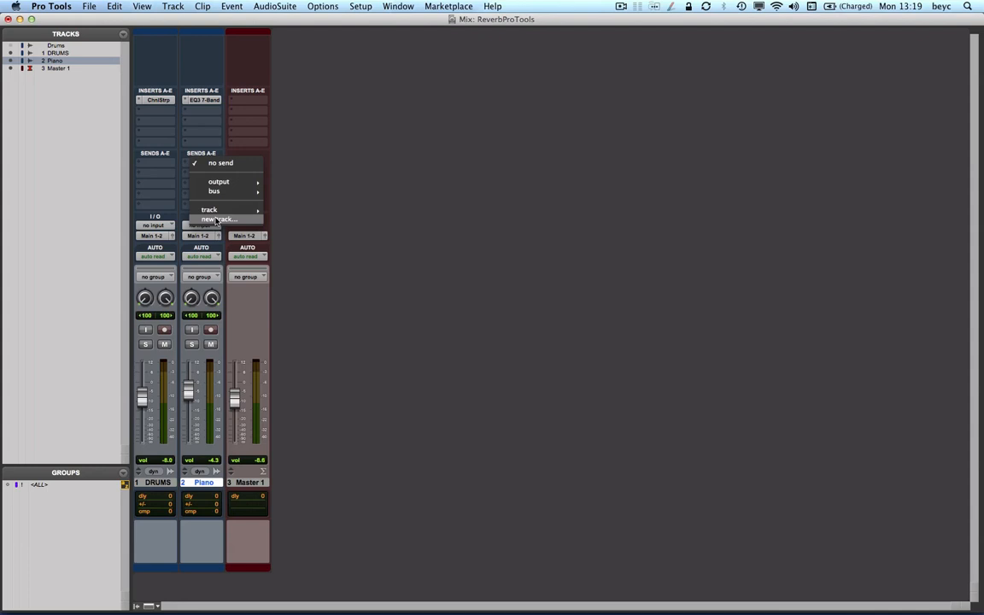
click(219, 219)
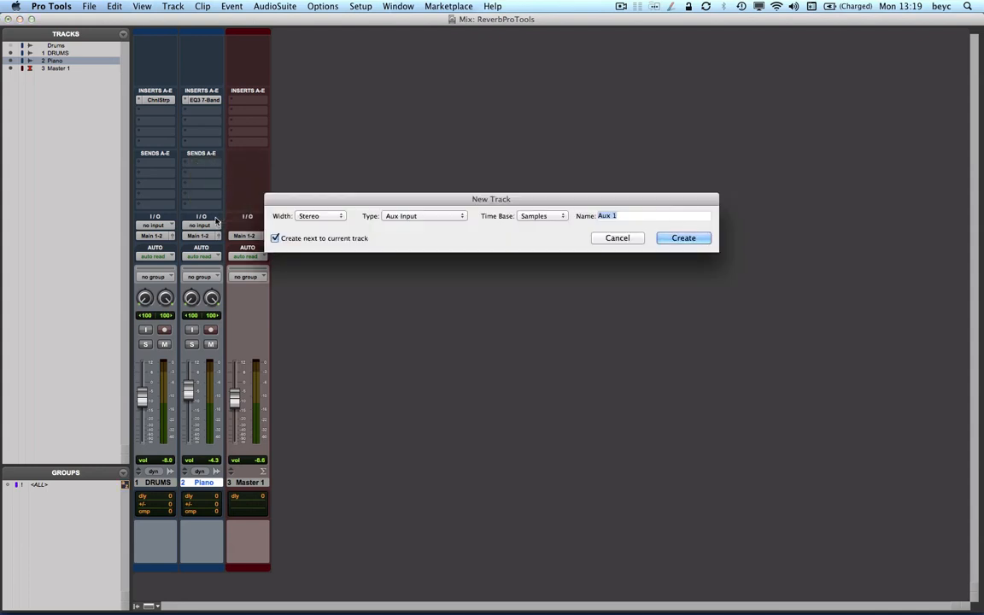
text(A)
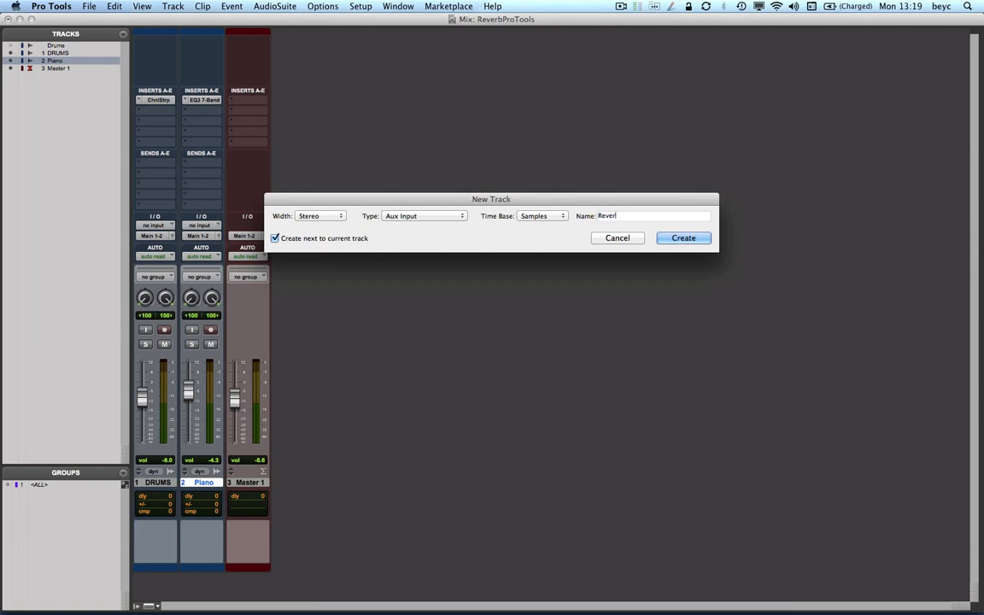
click(682, 237)
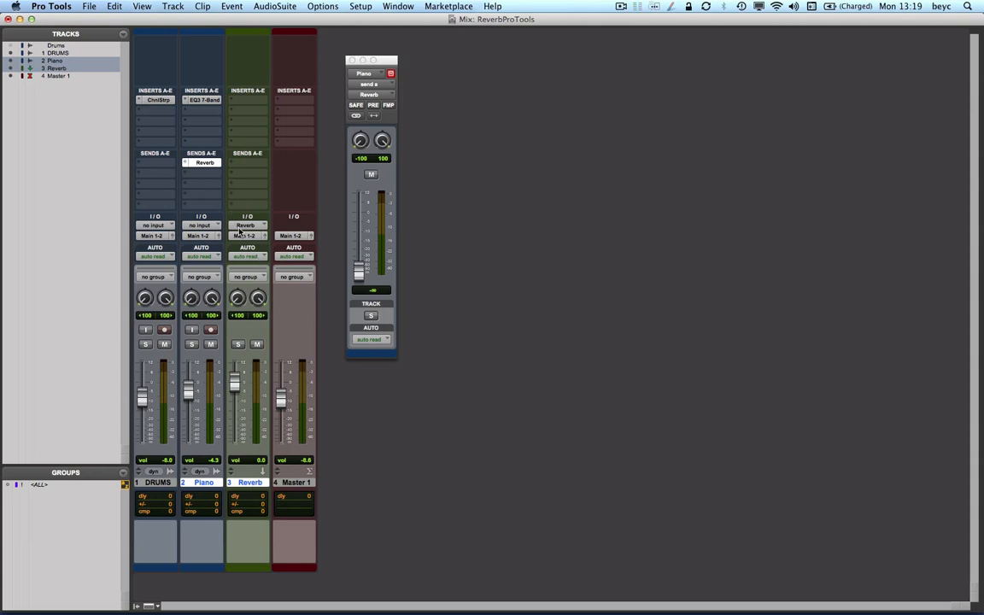
mouse_move(248, 231)
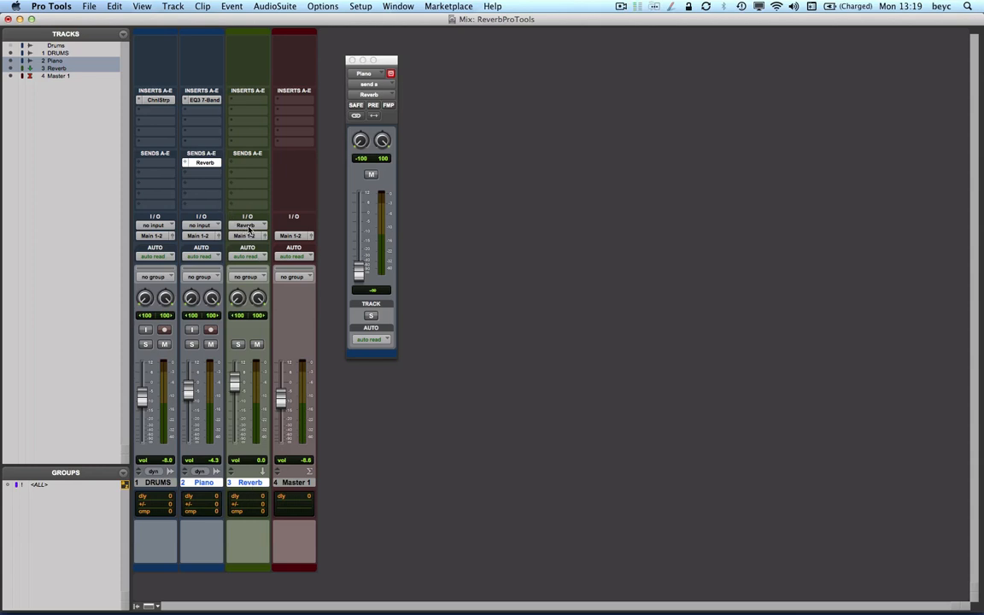
mouse_move(202, 162)
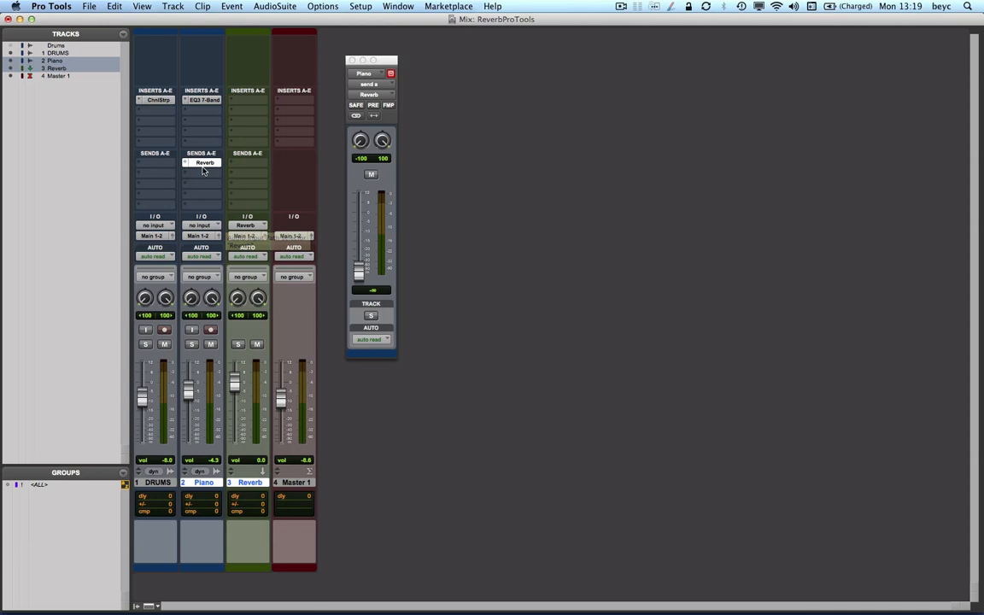
click(205, 162)
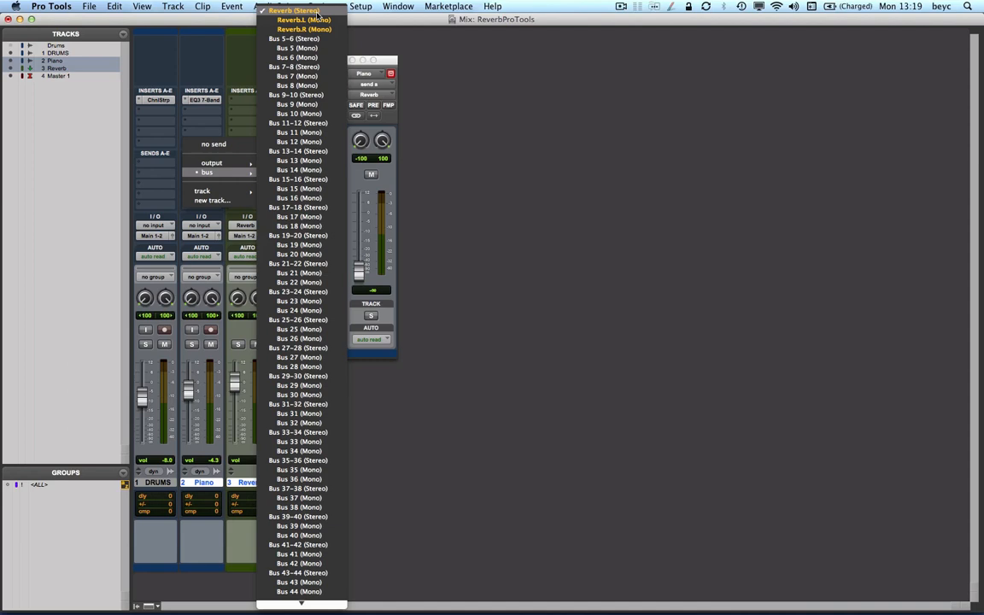
click(303, 19)
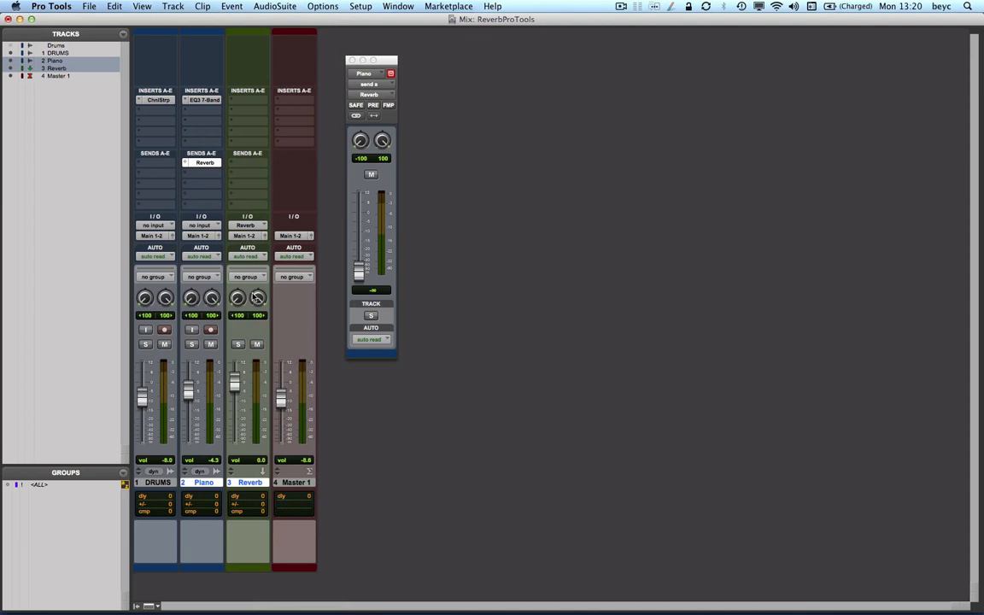
mouse_move(252, 227)
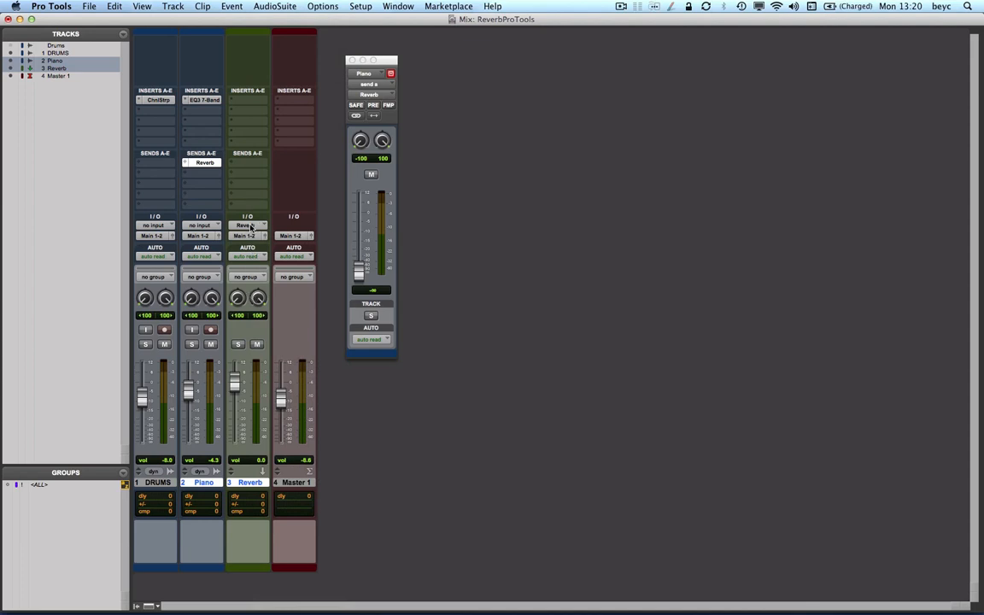
click(248, 225)
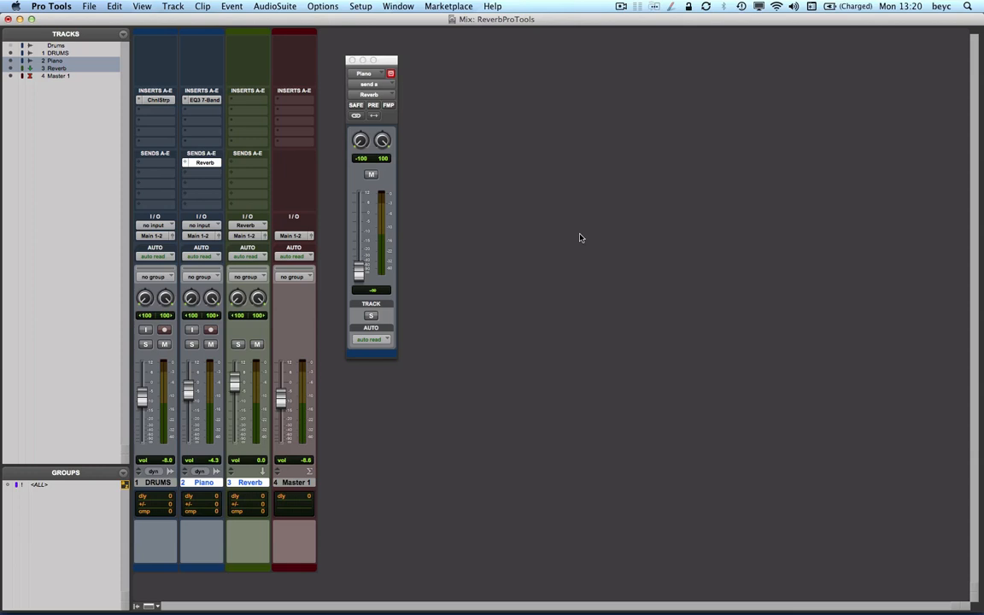
Insert D-Verb on the Reverb aux, load Large Hall, and tweak its mix.
click(246, 100)
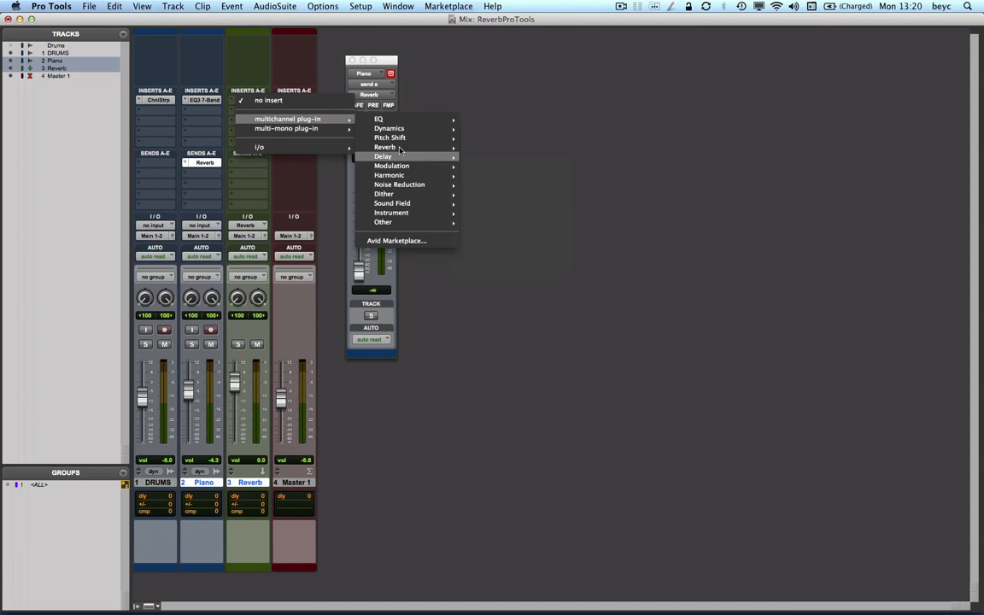
mouse_move(384, 147)
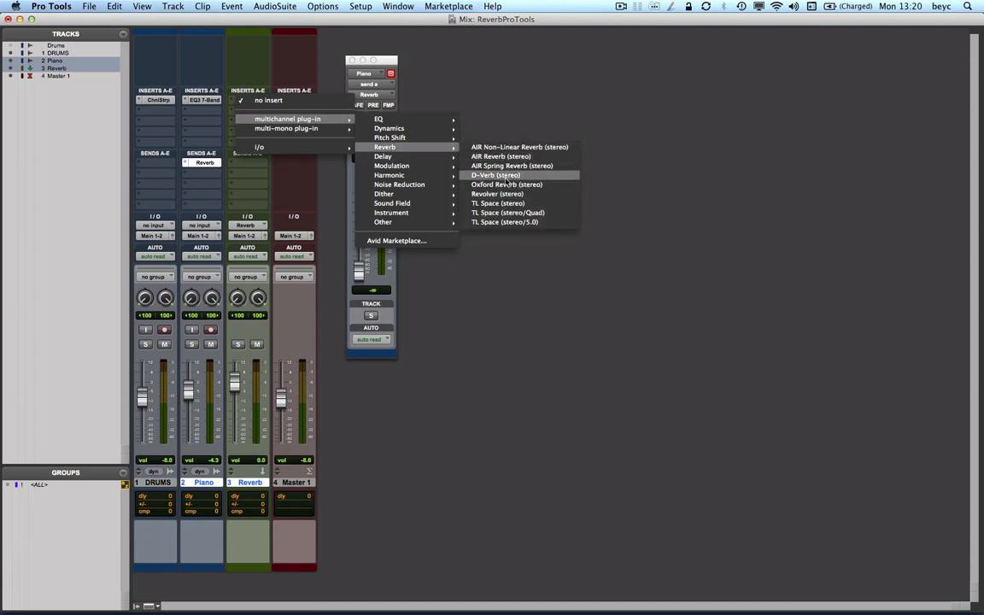
click(494, 175)
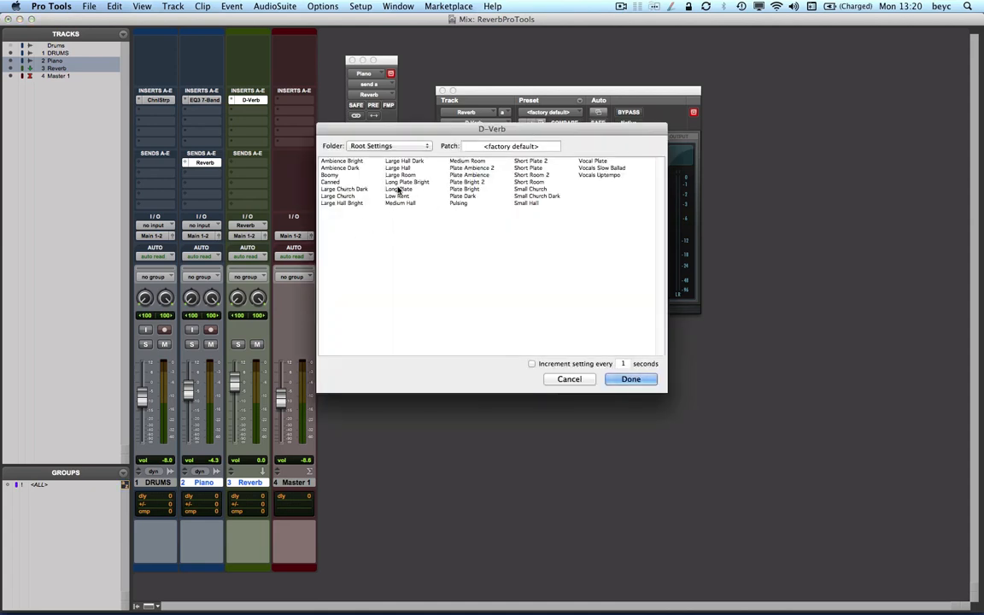
click(397, 167)
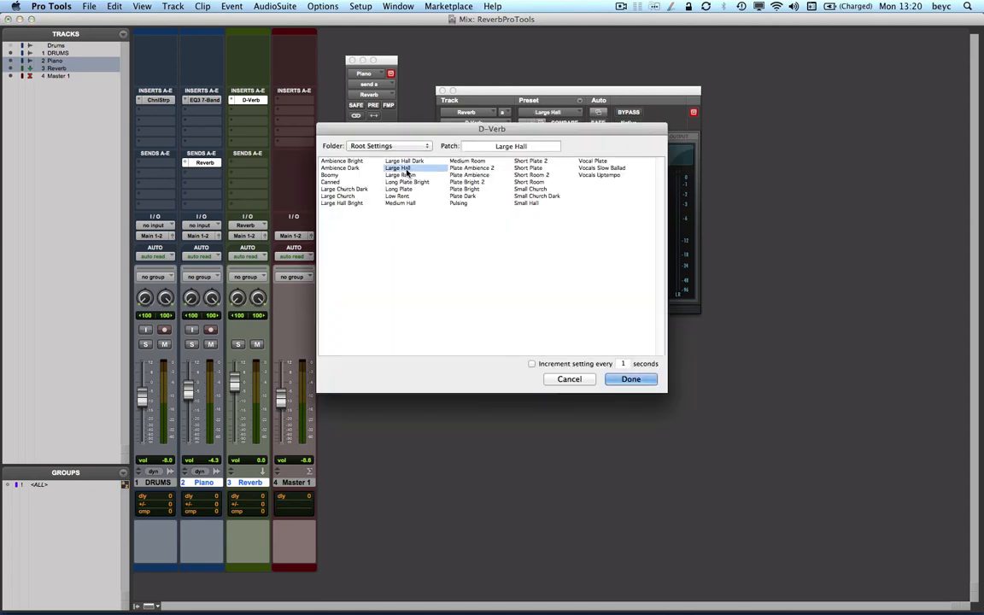
click(630, 379)
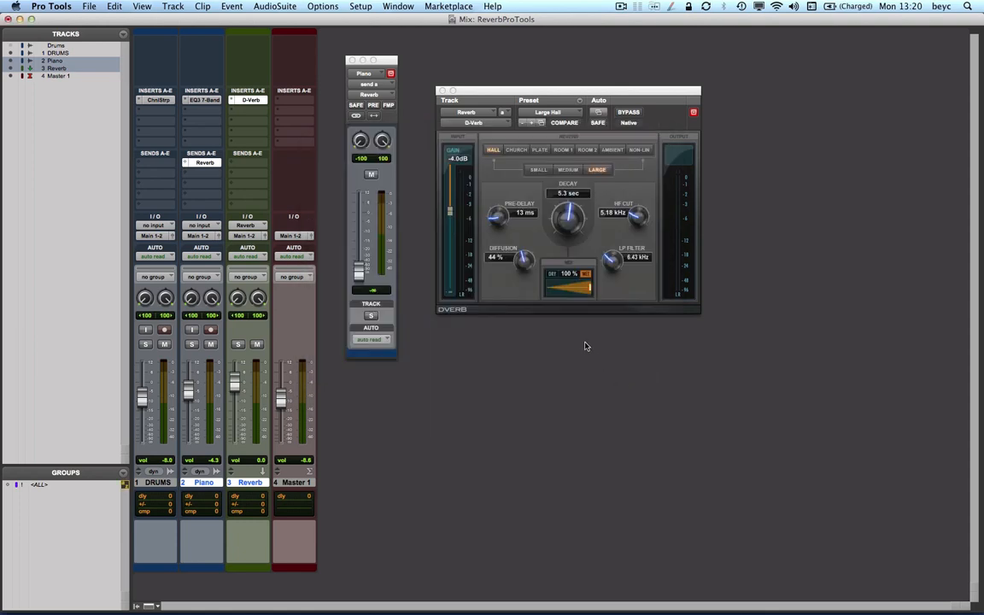
mouse_move(568, 293)
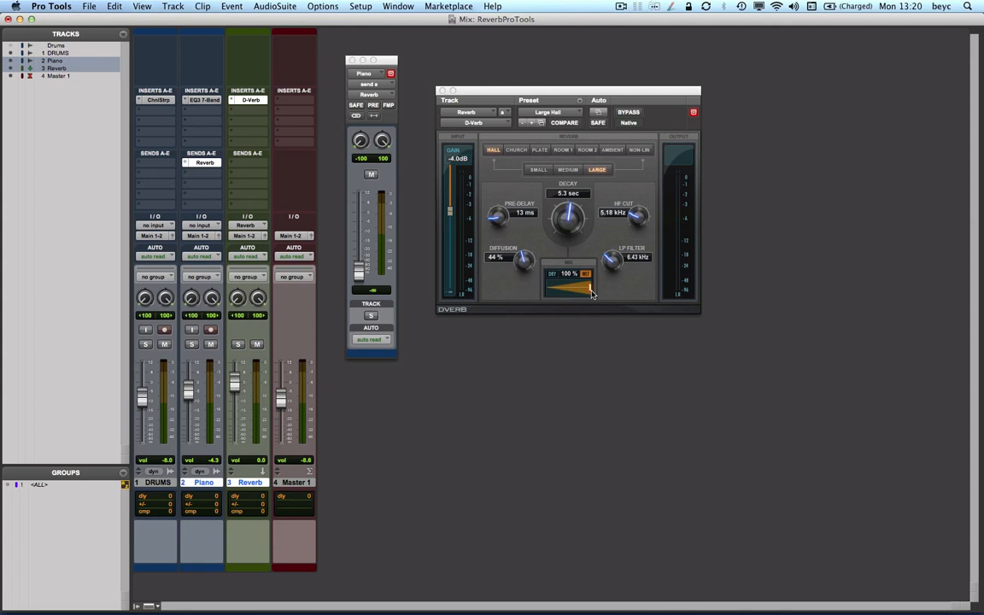
drag(585, 288, 583, 290)
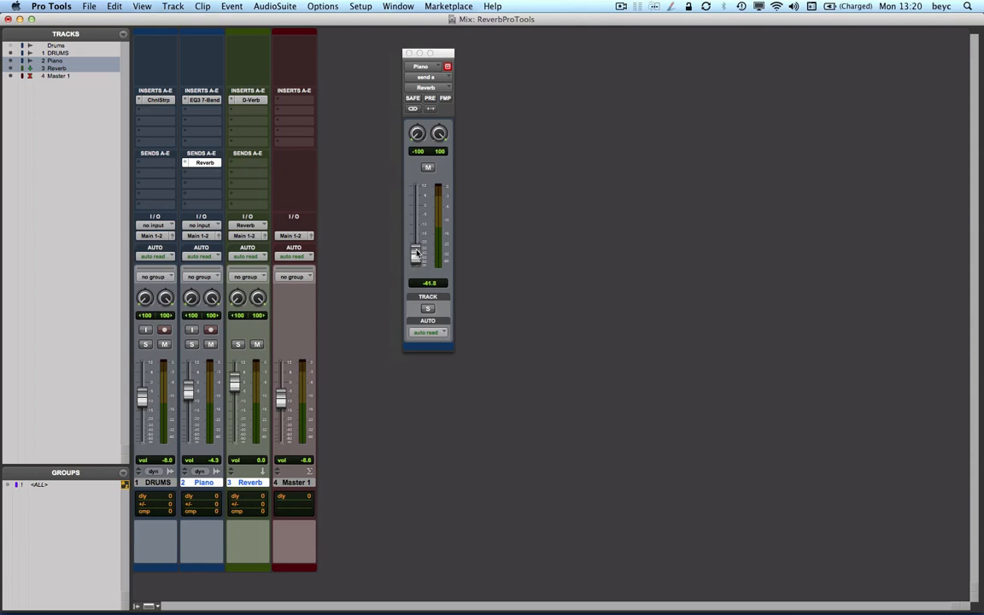
Ride Piano's Send A fader up and down to audition reverb levels.
drag(414, 252, 414, 209)
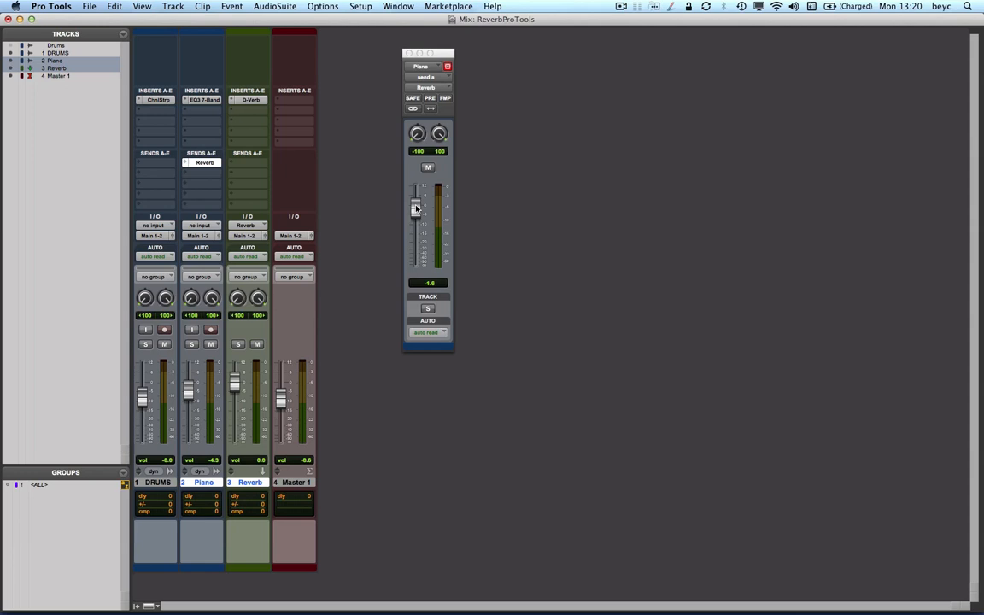
drag(415, 209, 415, 247)
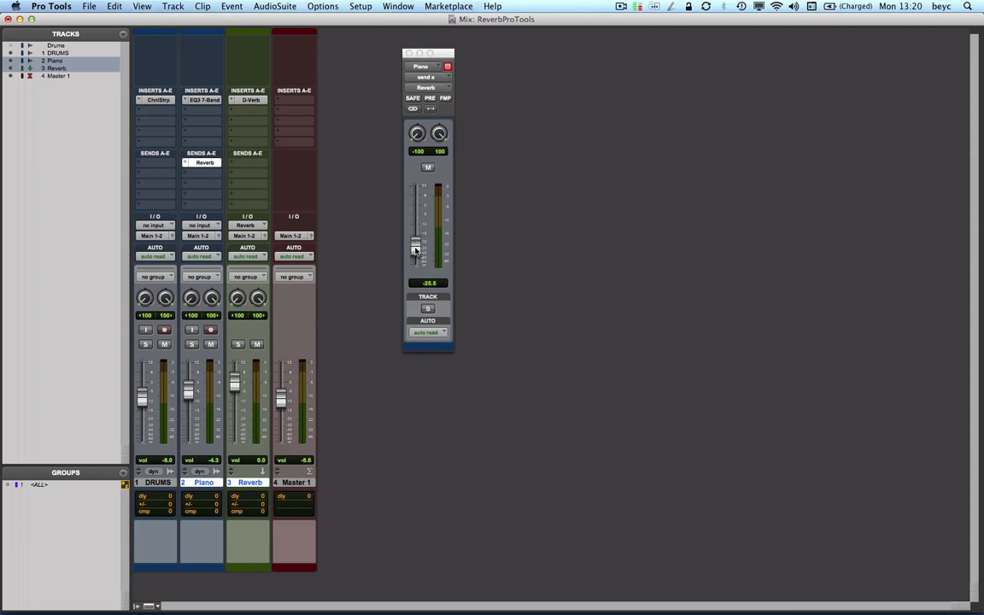
drag(415, 247, 415, 244)
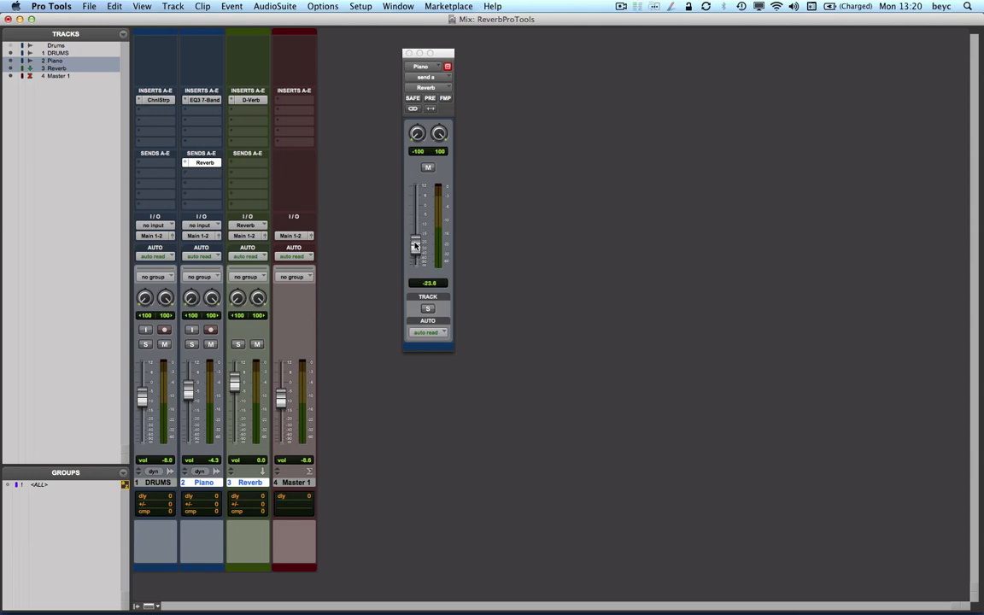
drag(415, 246, 414, 229)
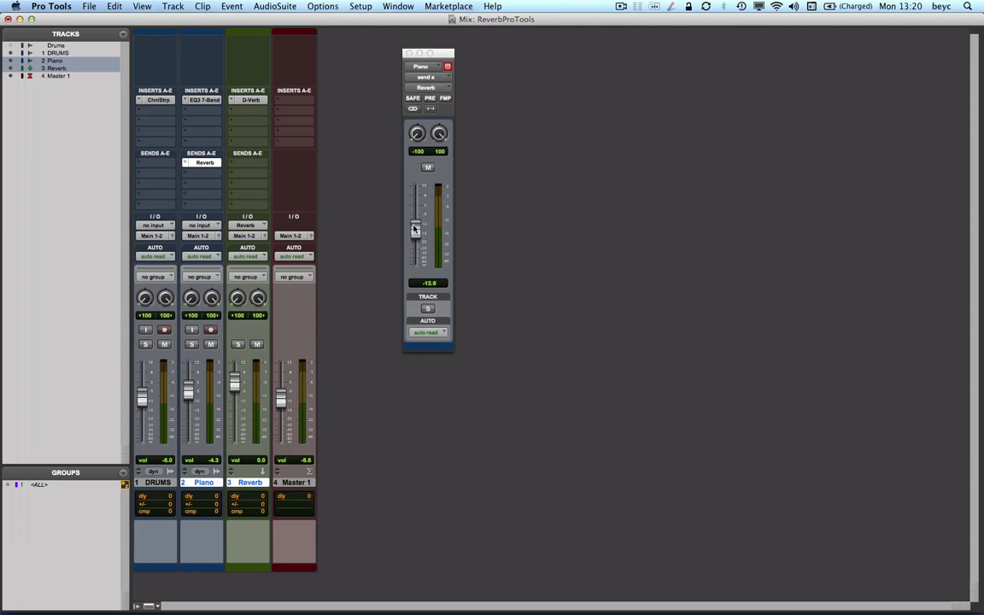
drag(415, 225, 415, 237)
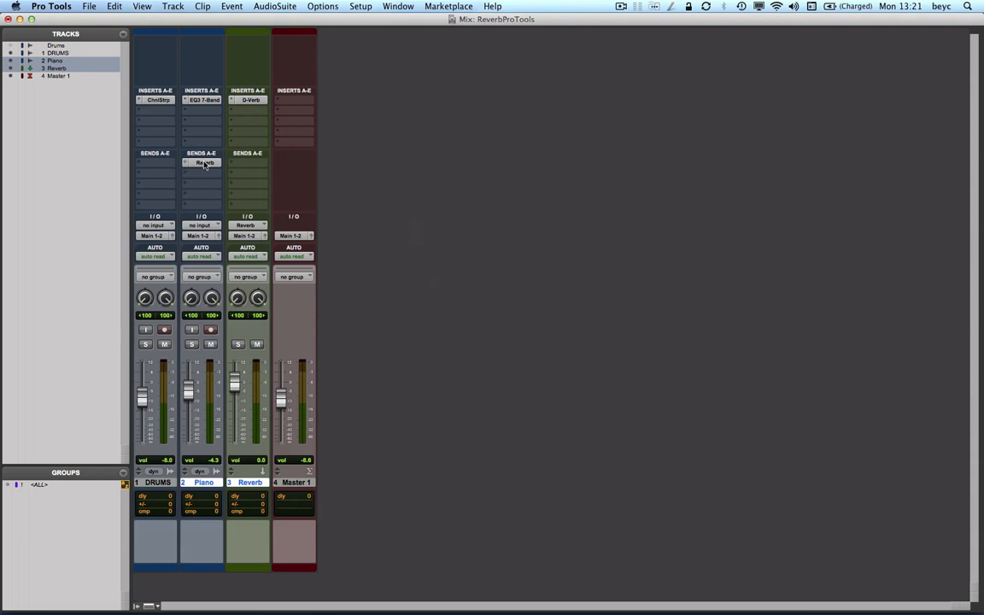
Reopen Piano's Reverb send and settle it at about -5.2 dB.
click(205, 162)
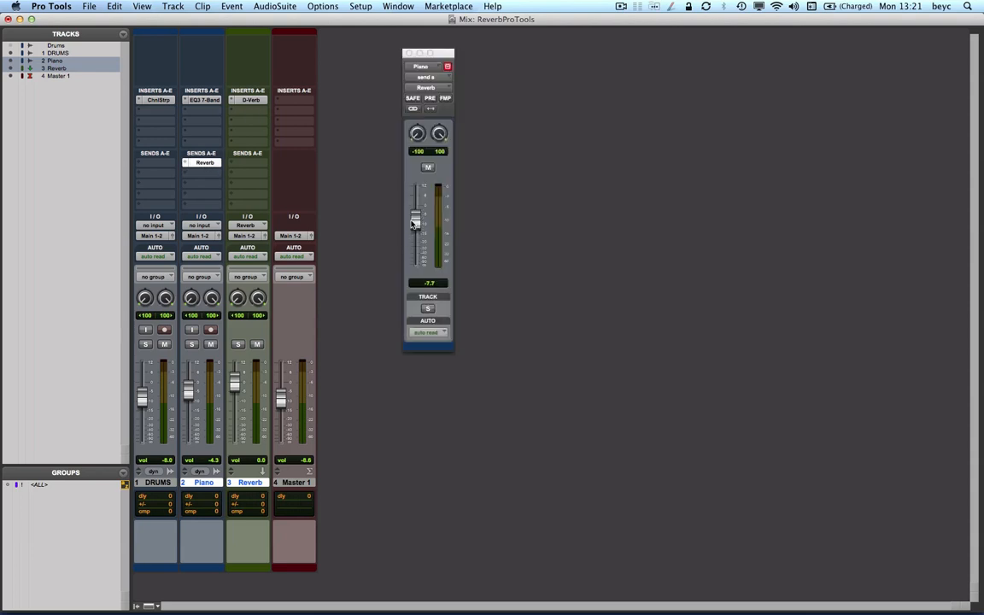
drag(414, 220, 414, 244)
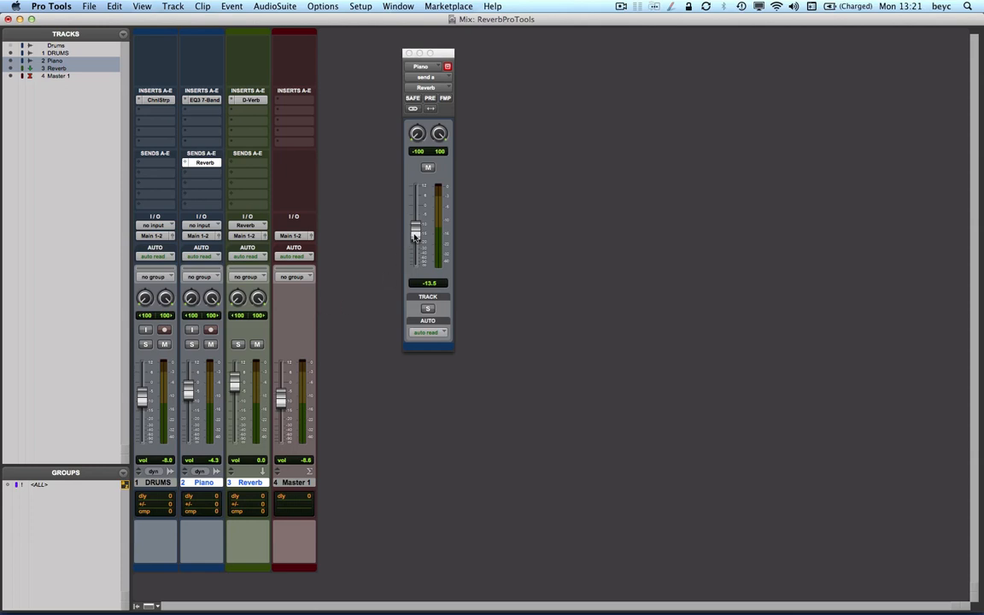
drag(414, 230, 414, 240)
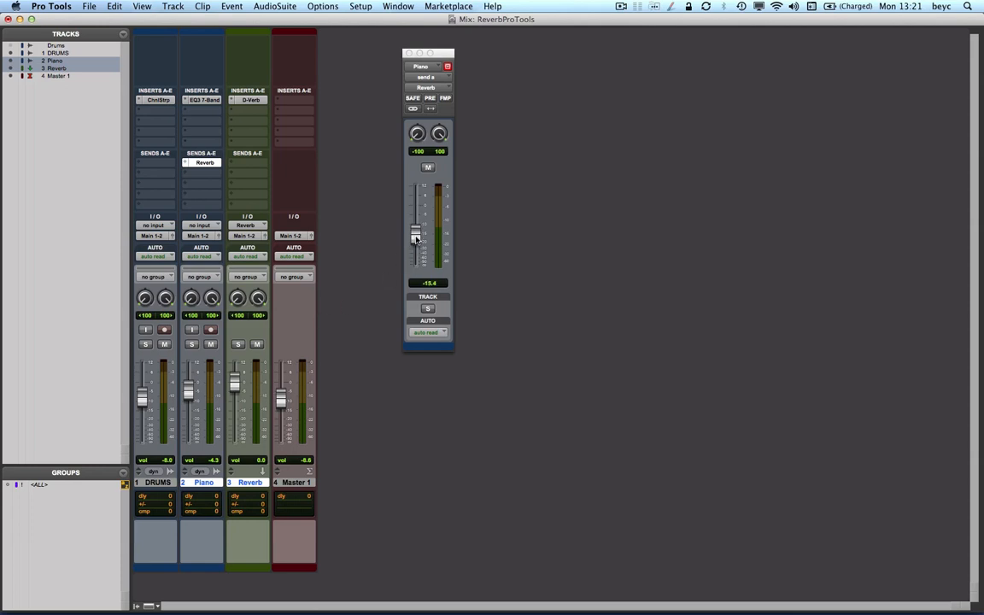
drag(415, 239, 415, 232)
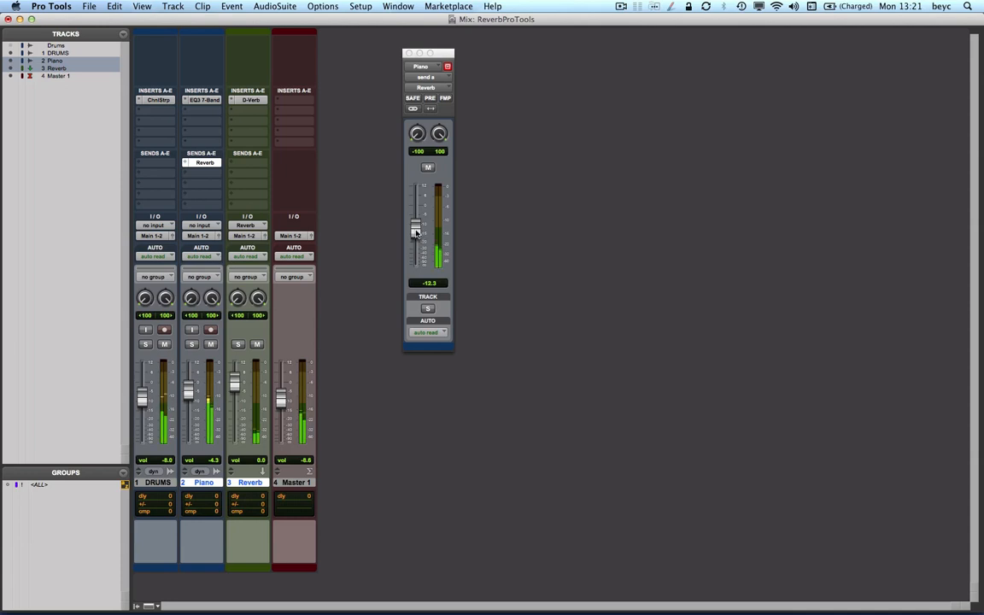
drag(416, 233, 415, 219)
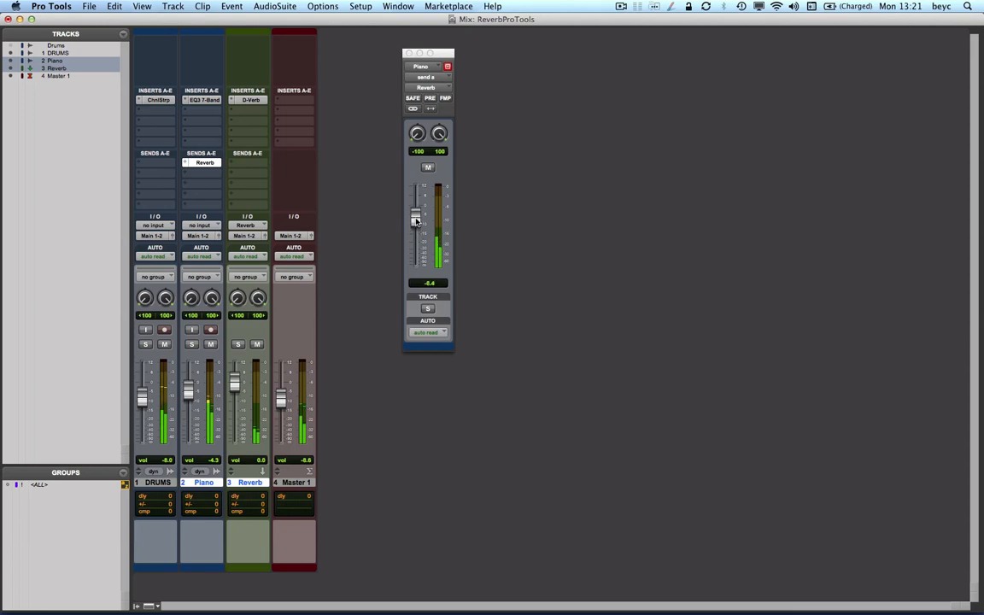
drag(415, 220, 416, 204)
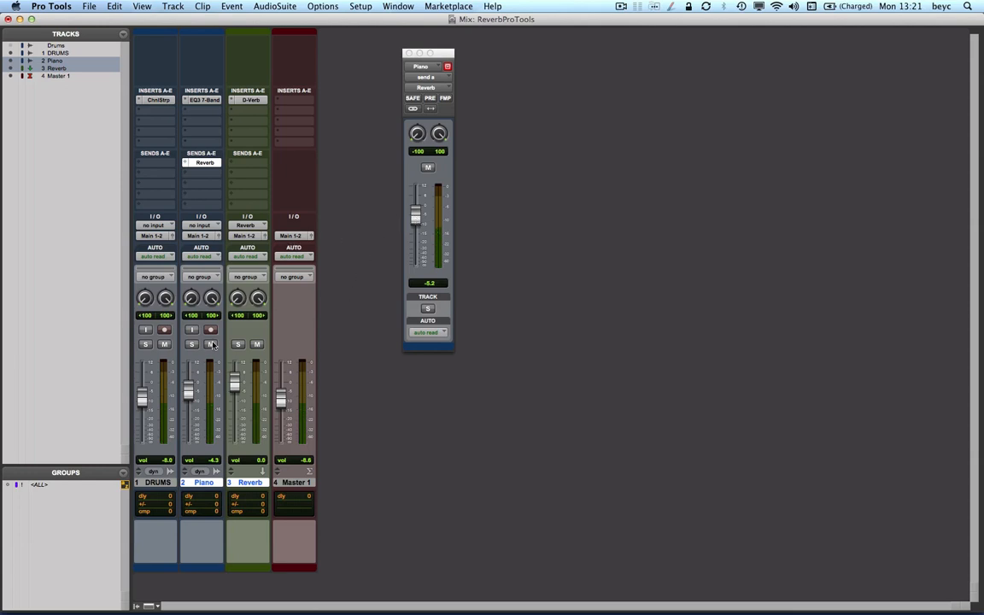
Solo Piano, muting Drums and the Reverb aux, then hit the aux's Solo button.
click(191, 343)
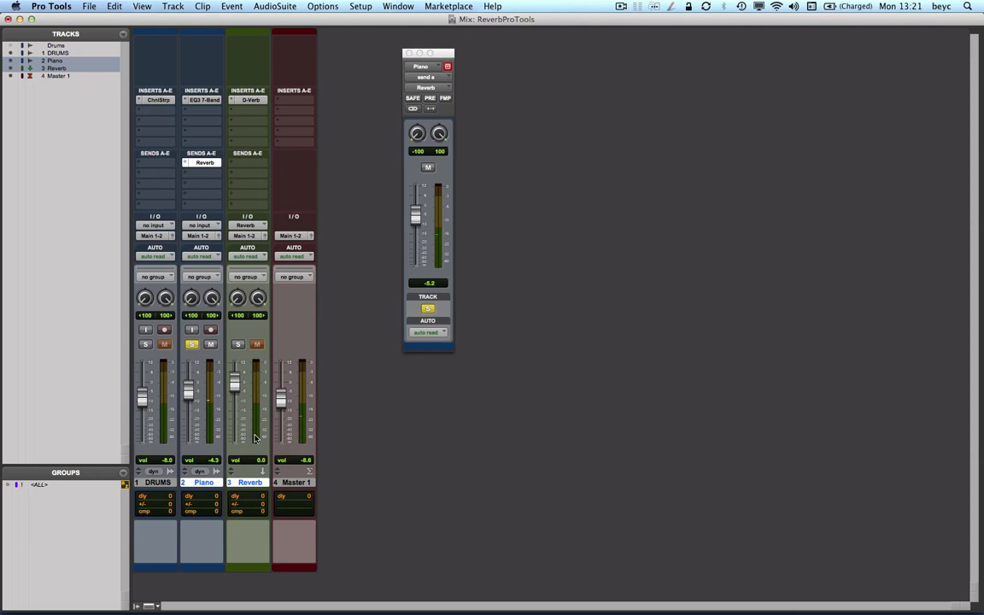
mouse_move(258, 426)
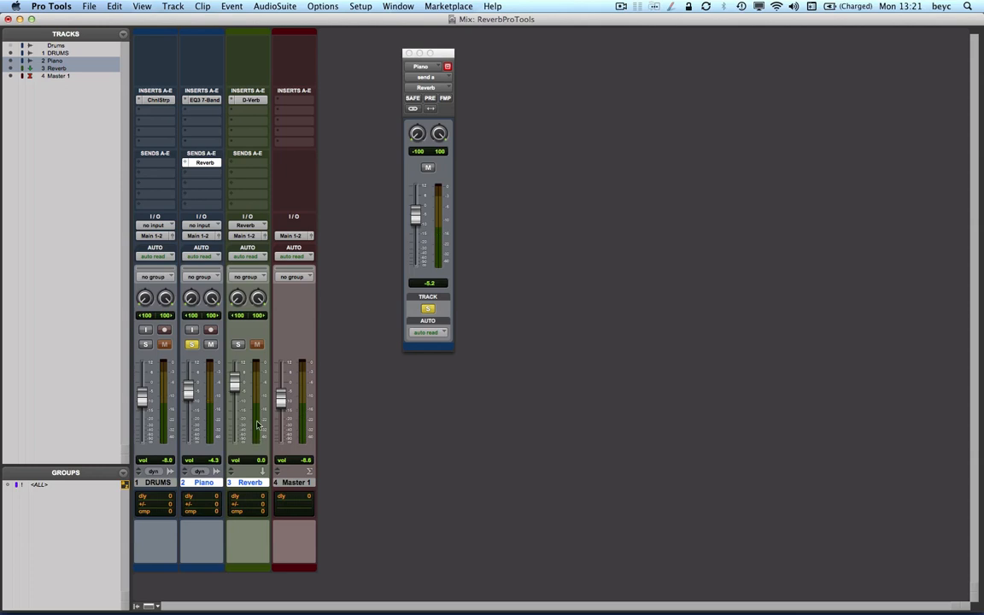
mouse_move(253, 431)
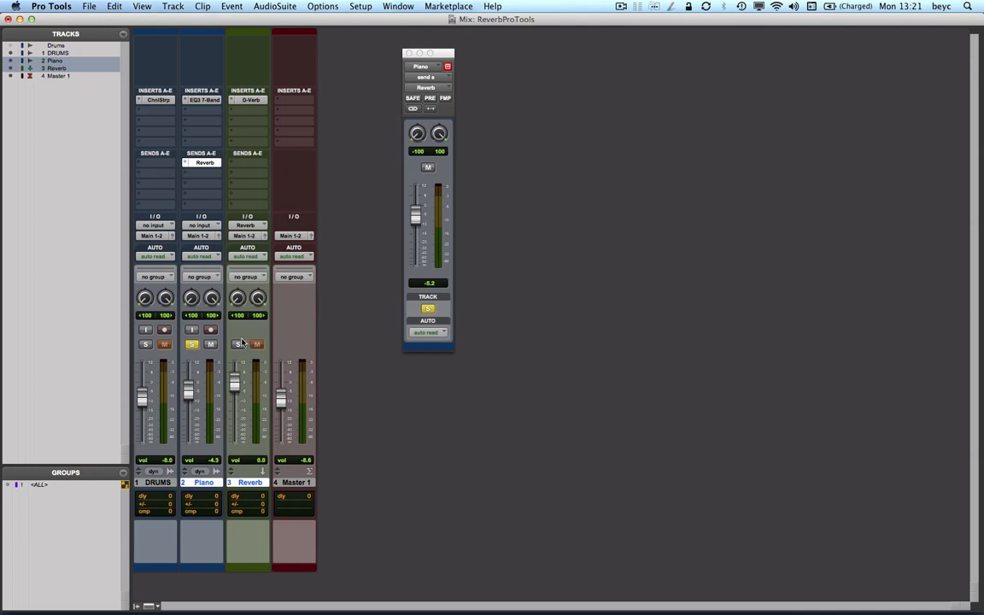
click(238, 344)
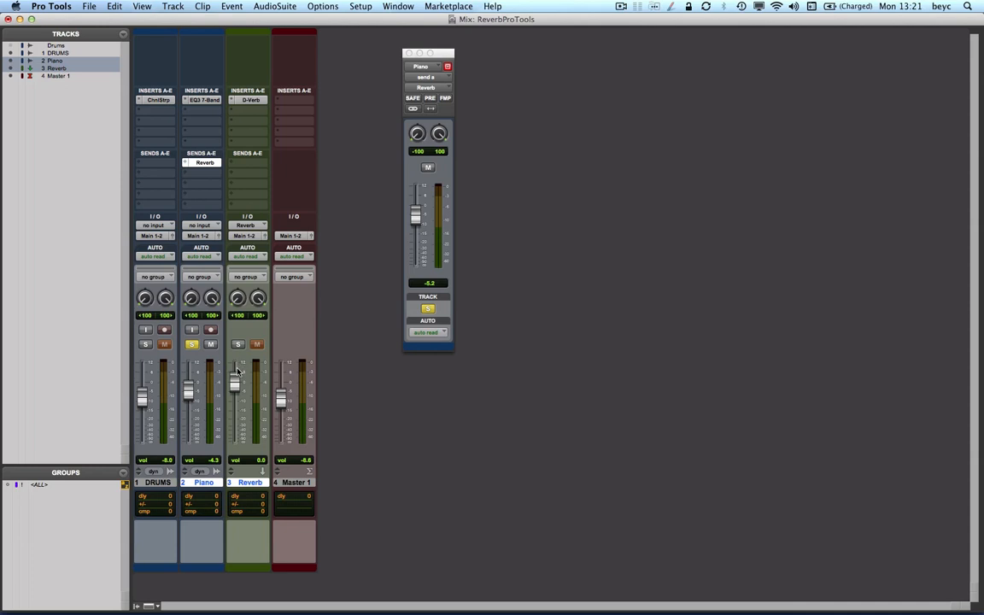
Make the Reverb aux solo-safe via its Solo button, then unsolo Piano.
click(239, 344)
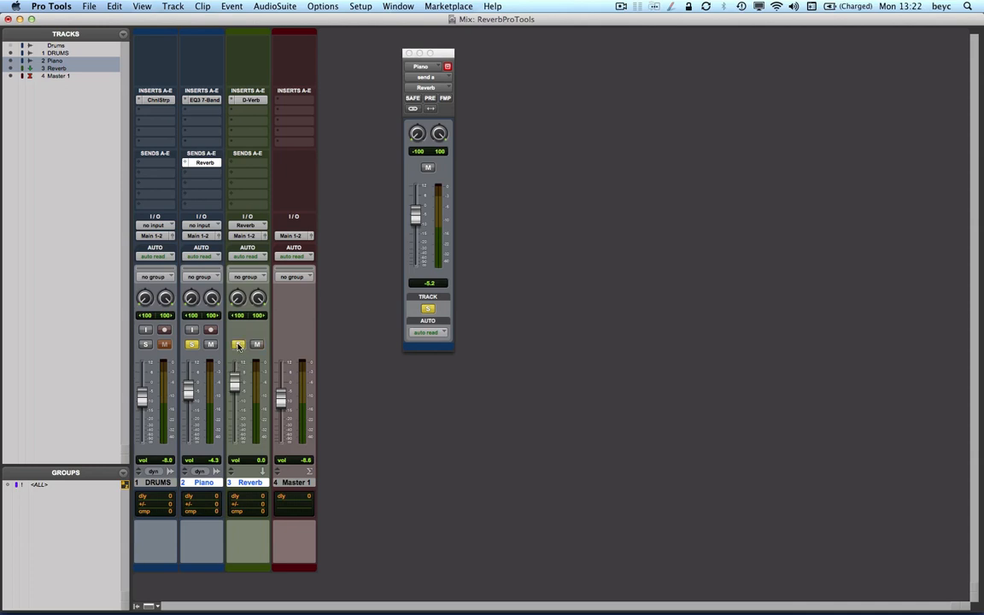
click(238, 344)
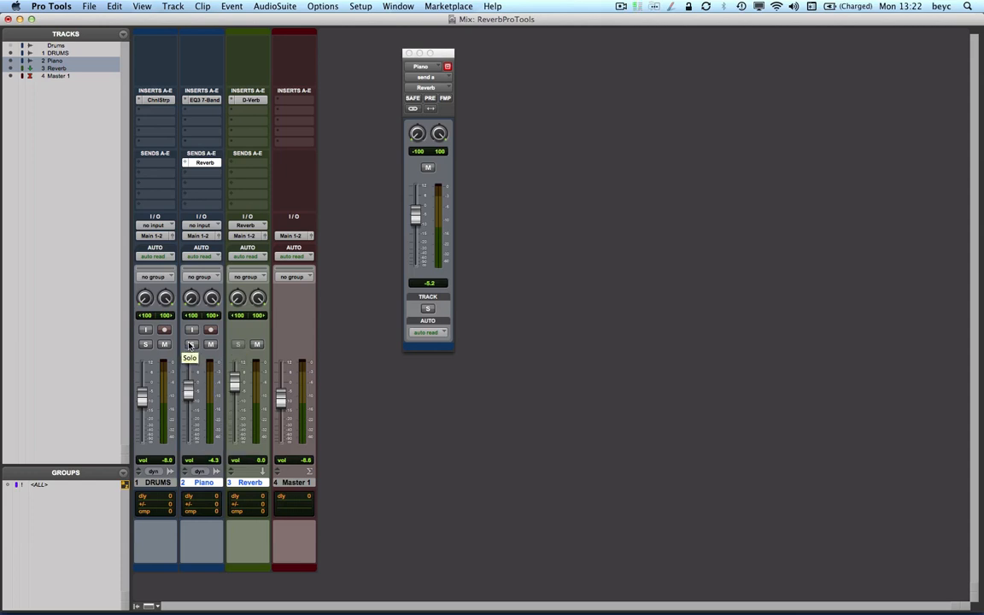
click(191, 344)
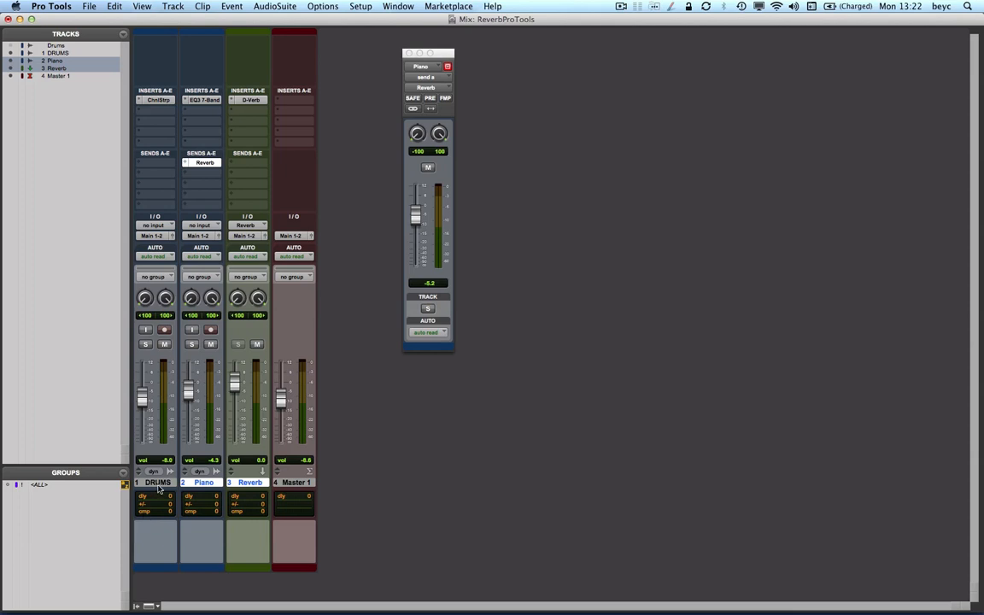
mouse_move(162, 488)
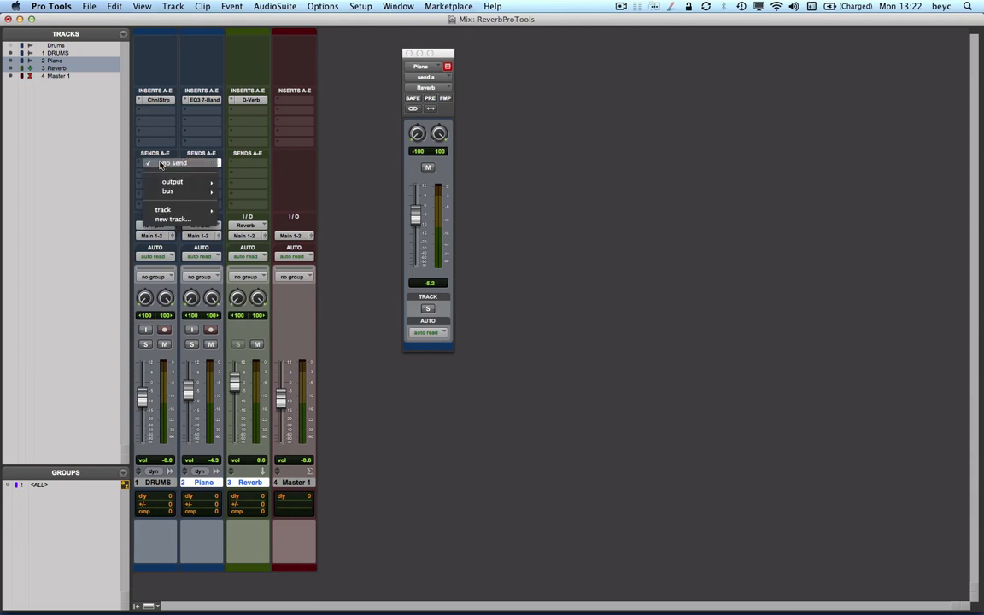
mouse_move(162, 210)
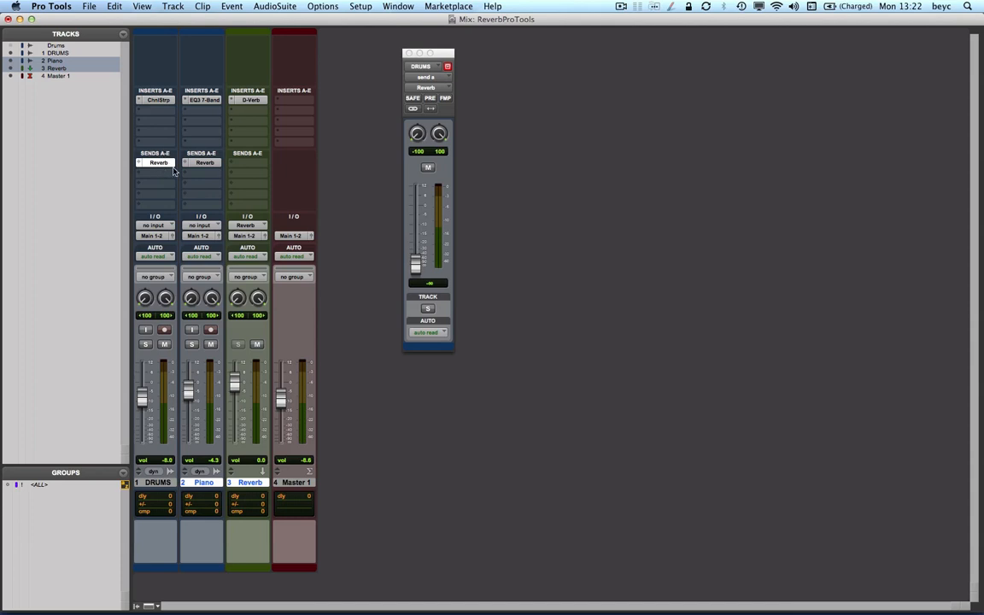
mouse_move(394, 239)
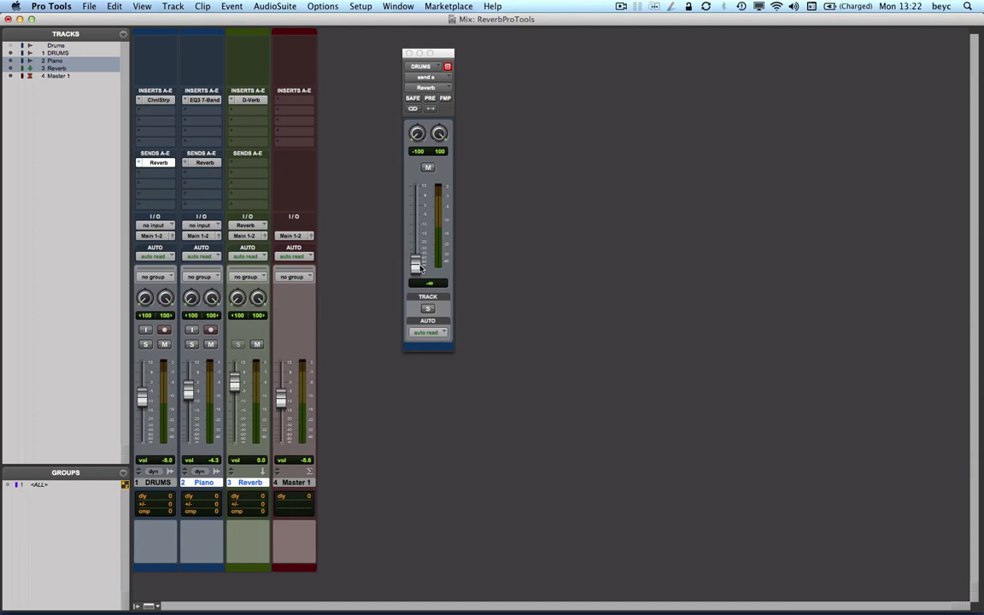
Raise the Drums send to Reverb from -∞ to about -11.1 dB.
drag(416, 266, 416, 237)
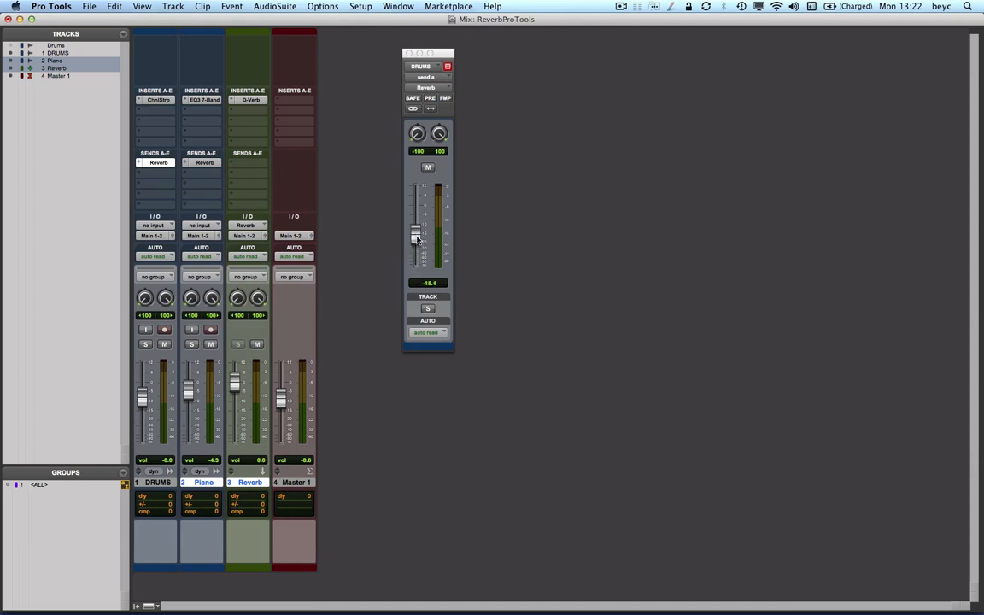
drag(414, 237, 414, 232)
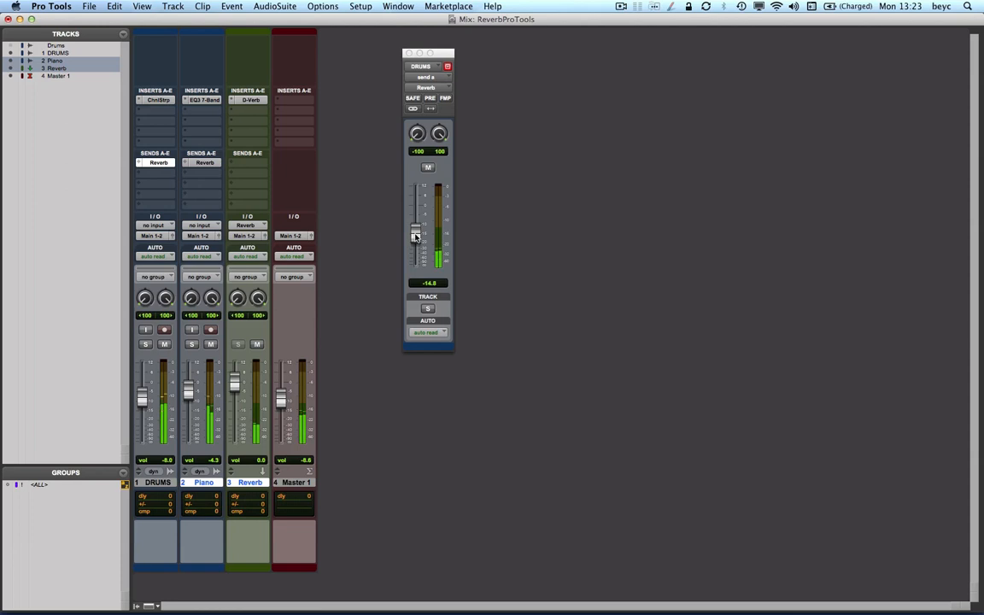
drag(415, 238, 415, 230)
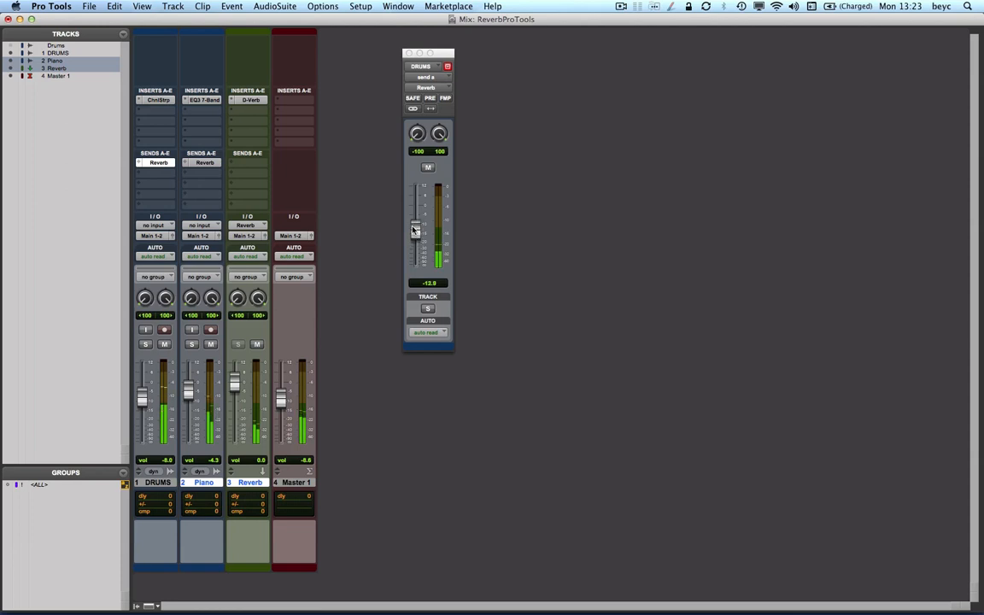
drag(416, 231, 416, 222)
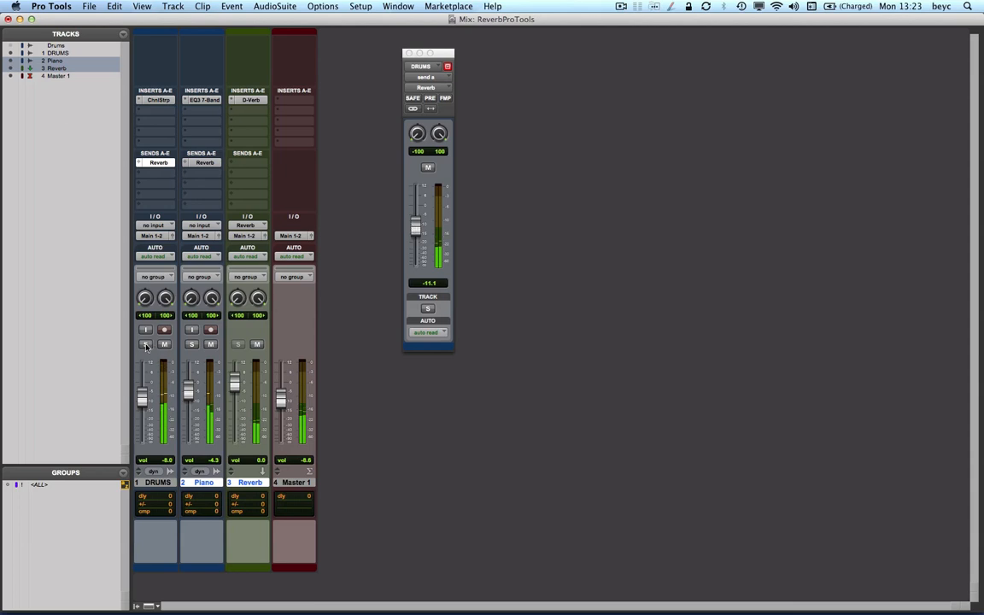
click(145, 344)
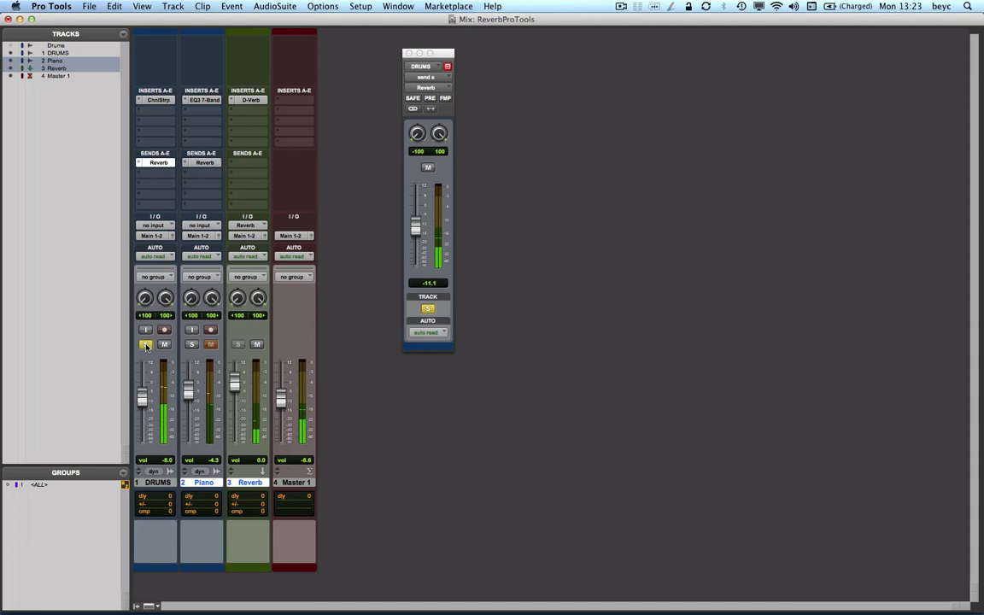
mouse_move(145, 345)
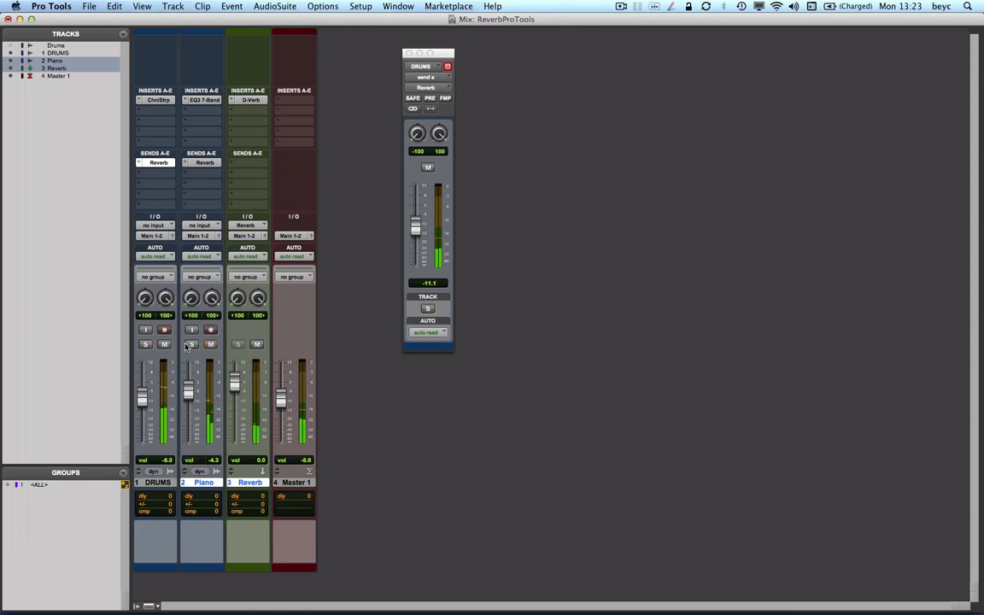
click(191, 343)
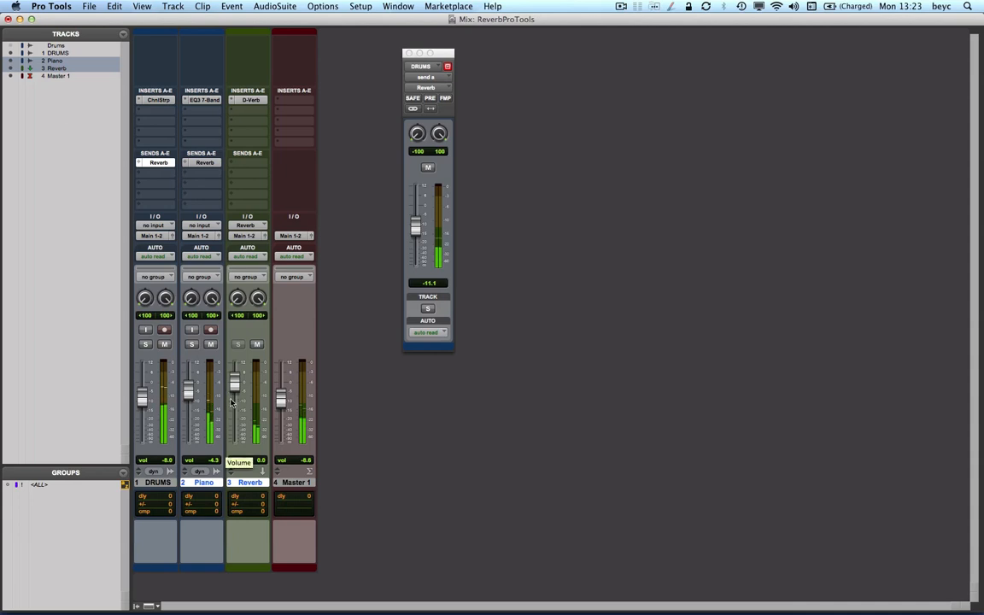
Set the Reverb aux fader to about -5.5 dB and reopen Piano's Reverb send.
drag(235, 384, 235, 414)
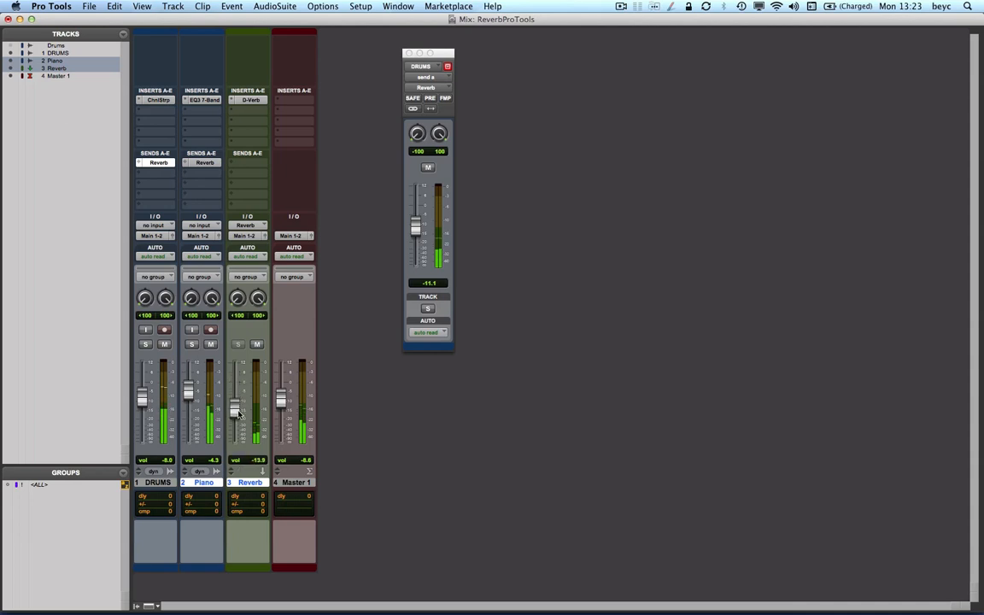
drag(235, 413, 234, 399)
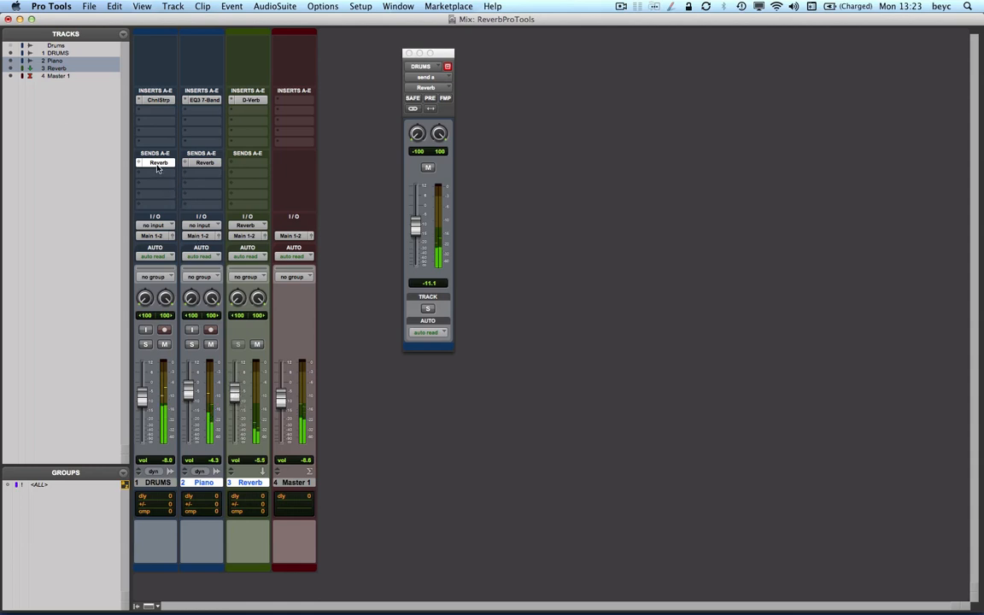
click(159, 162)
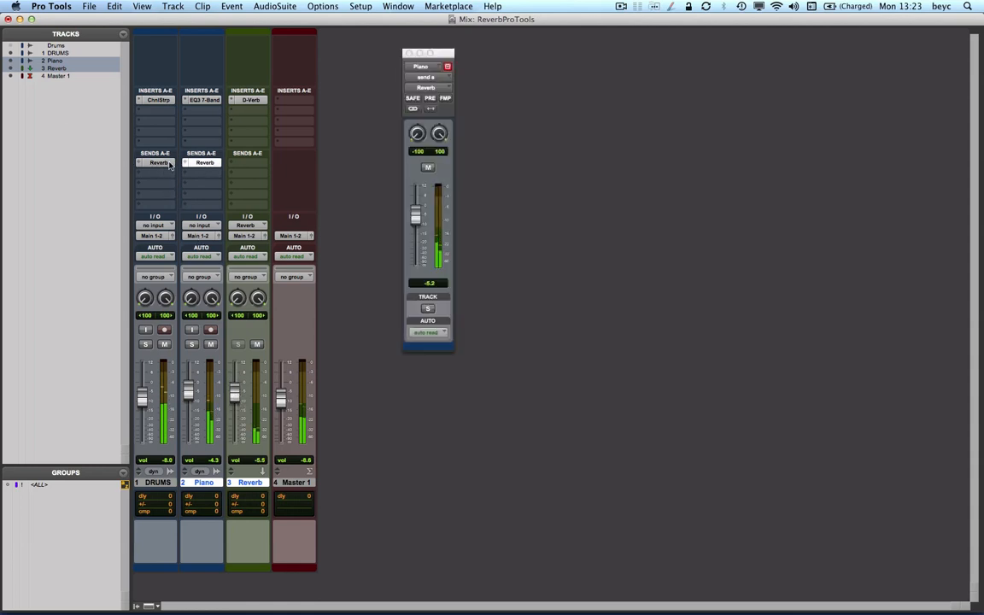